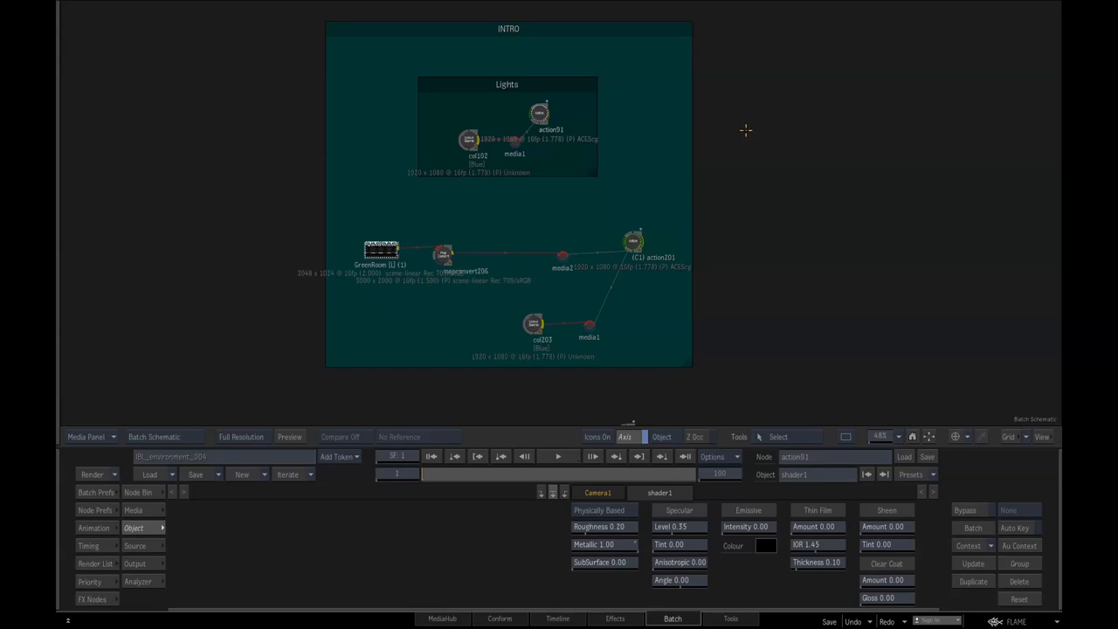
mouse_move(744, 131)
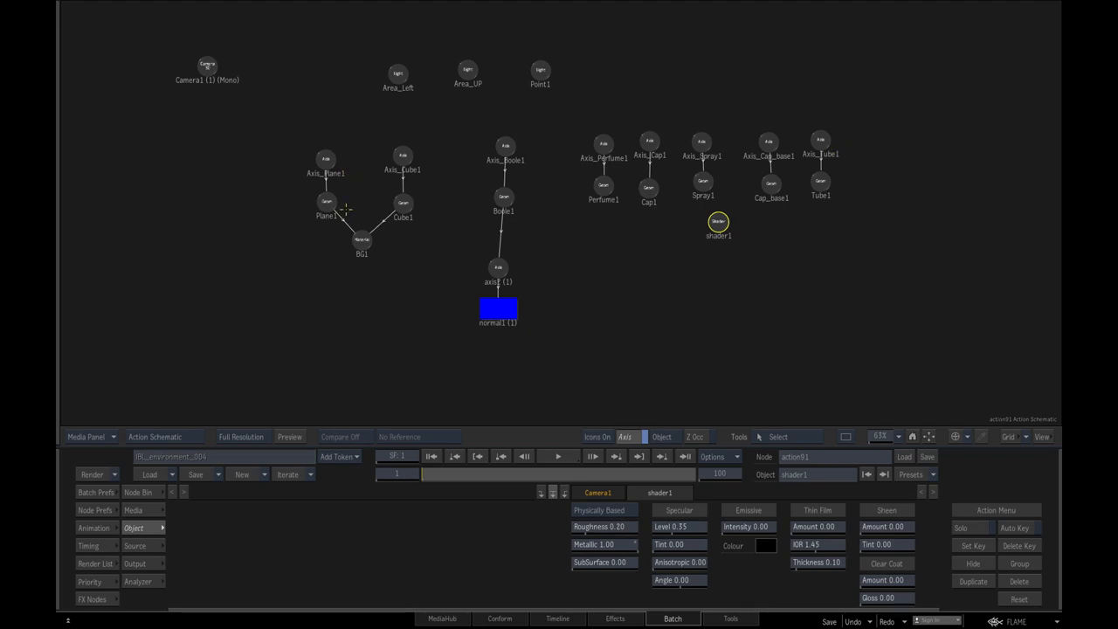
mouse_move(789, 224)
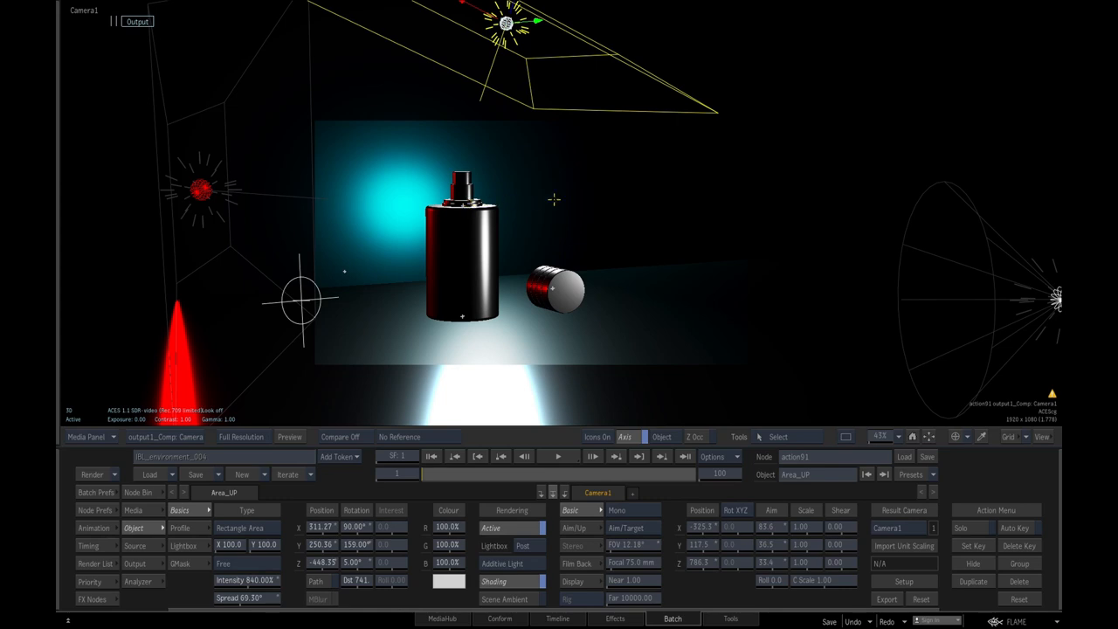
mouse_move(711, 280)
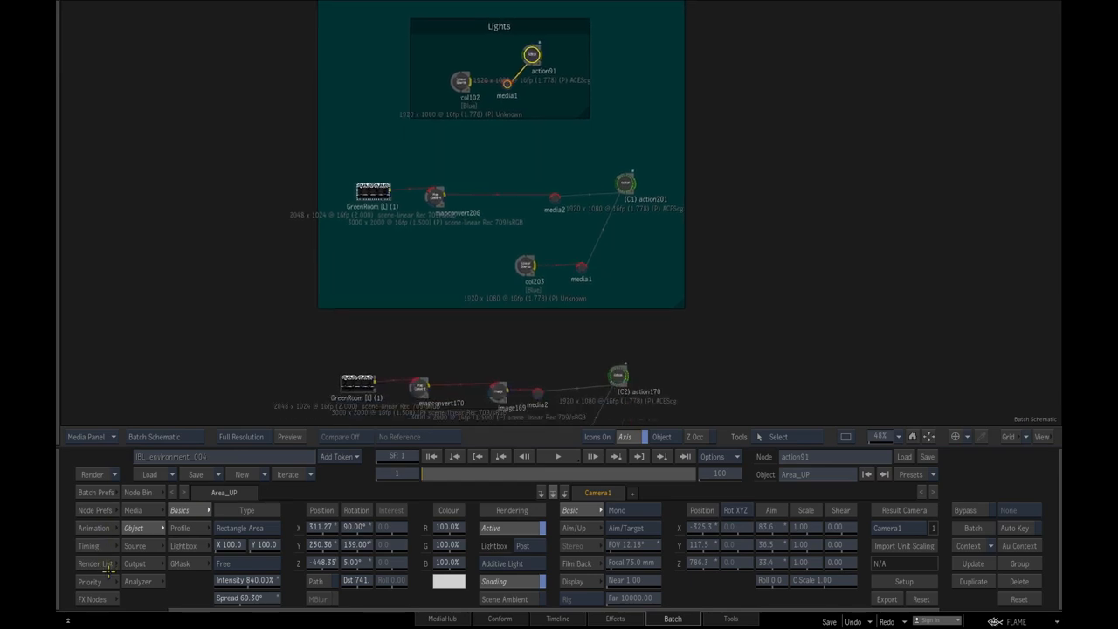
View the cubic light map node in the viewer
left_click(374, 192)
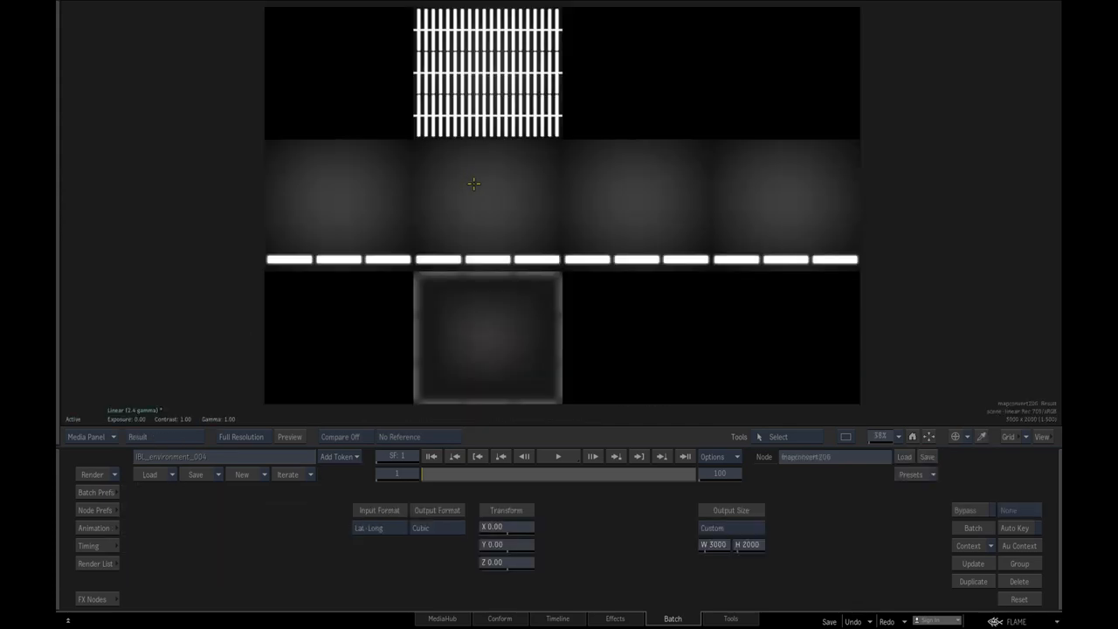
mouse_move(510, 217)
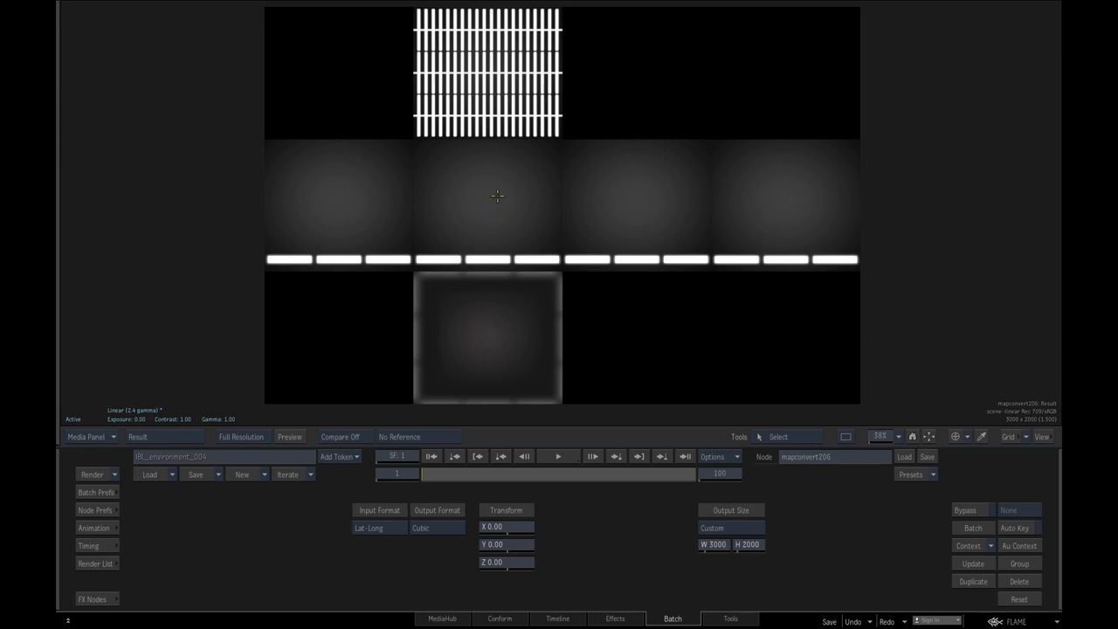
mouse_move(496, 208)
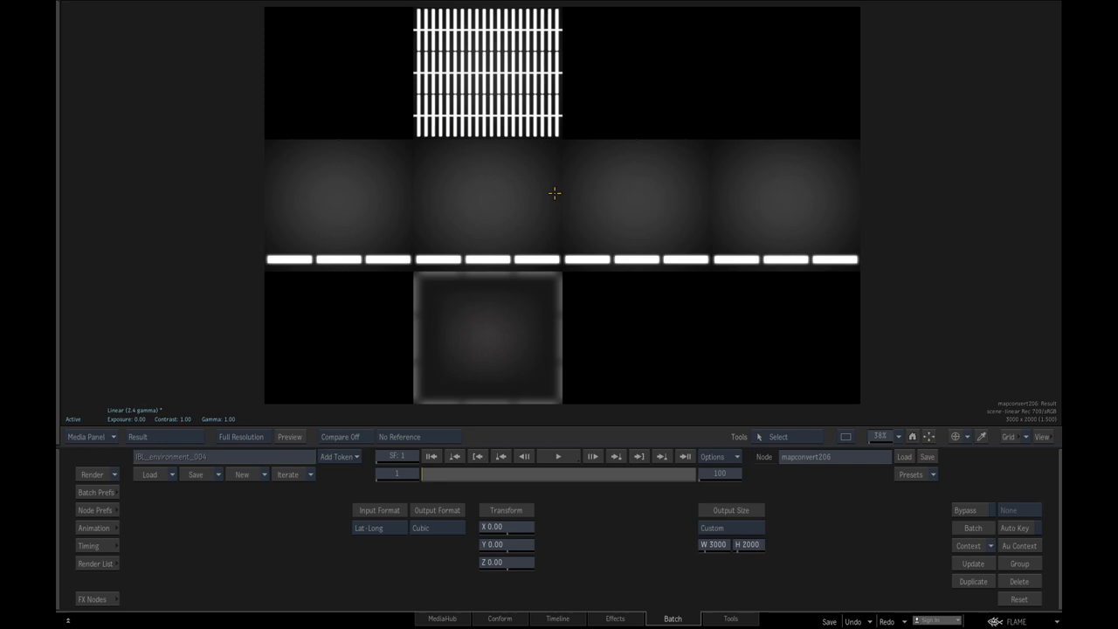
mouse_move(789, 175)
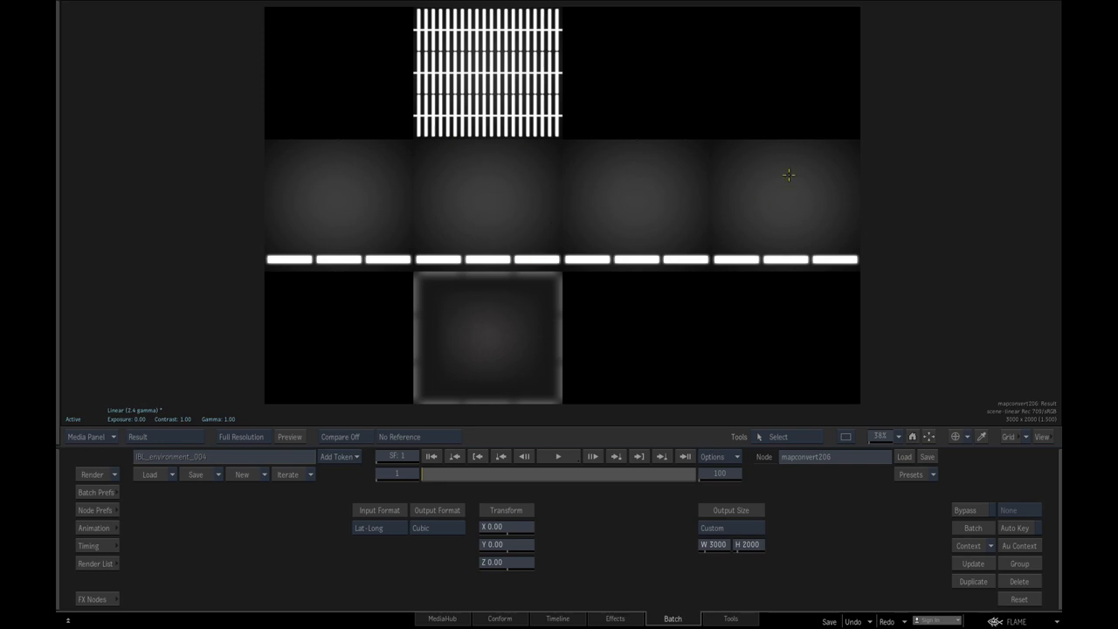
mouse_move(743, 187)
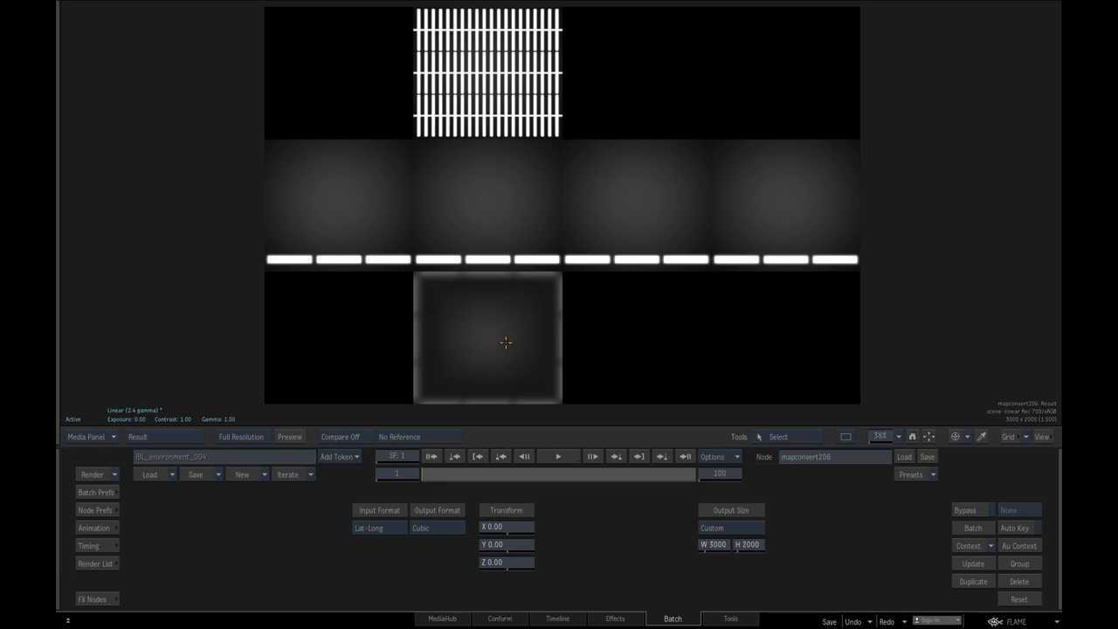
mouse_move(653, 196)
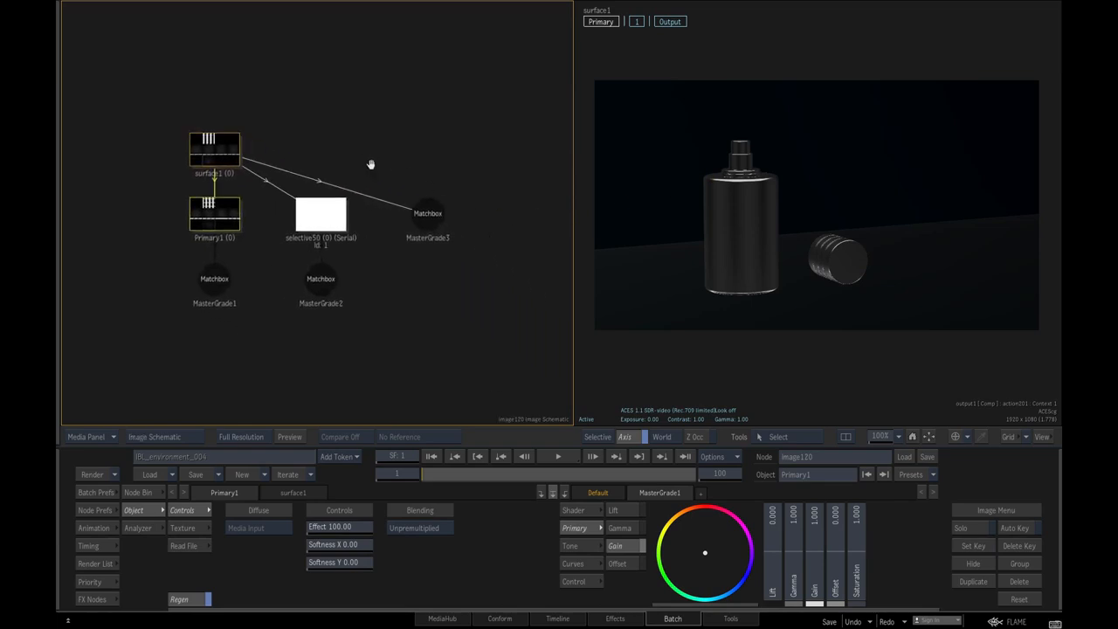
Add a GMask on the cube map and draw a soft red-graded light shape
left_click(321, 213)
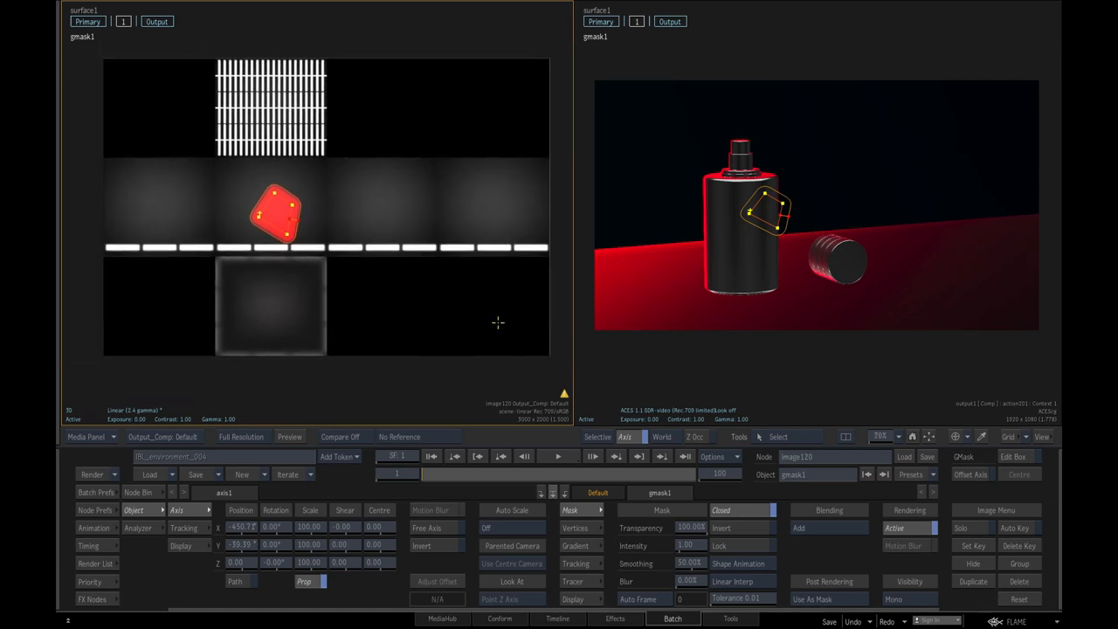
mouse_move(485, 267)
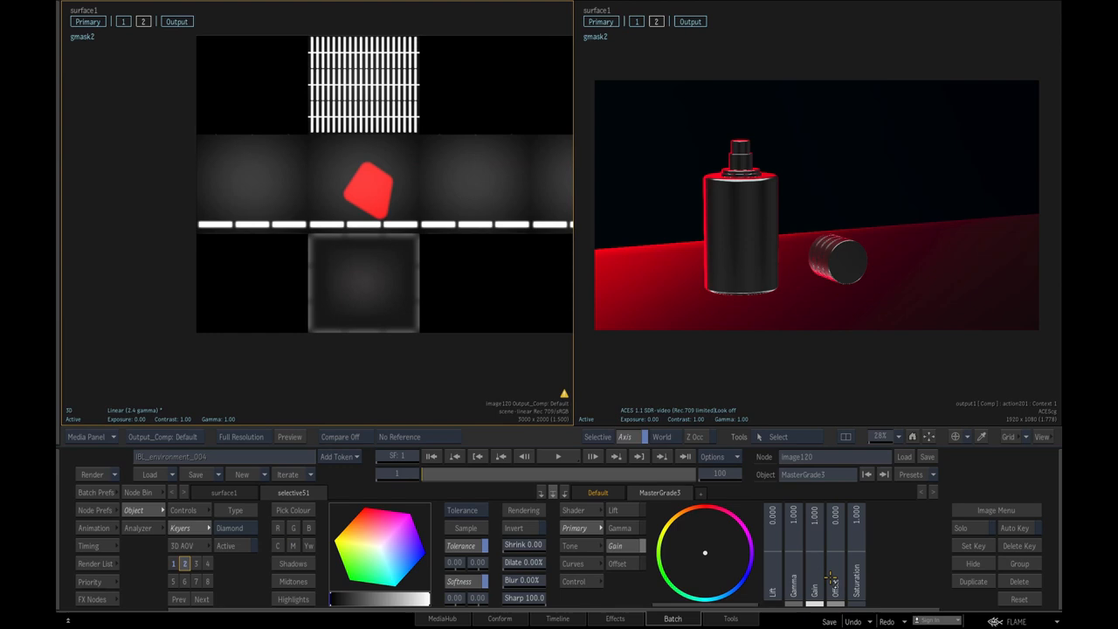
left_click(831, 551)
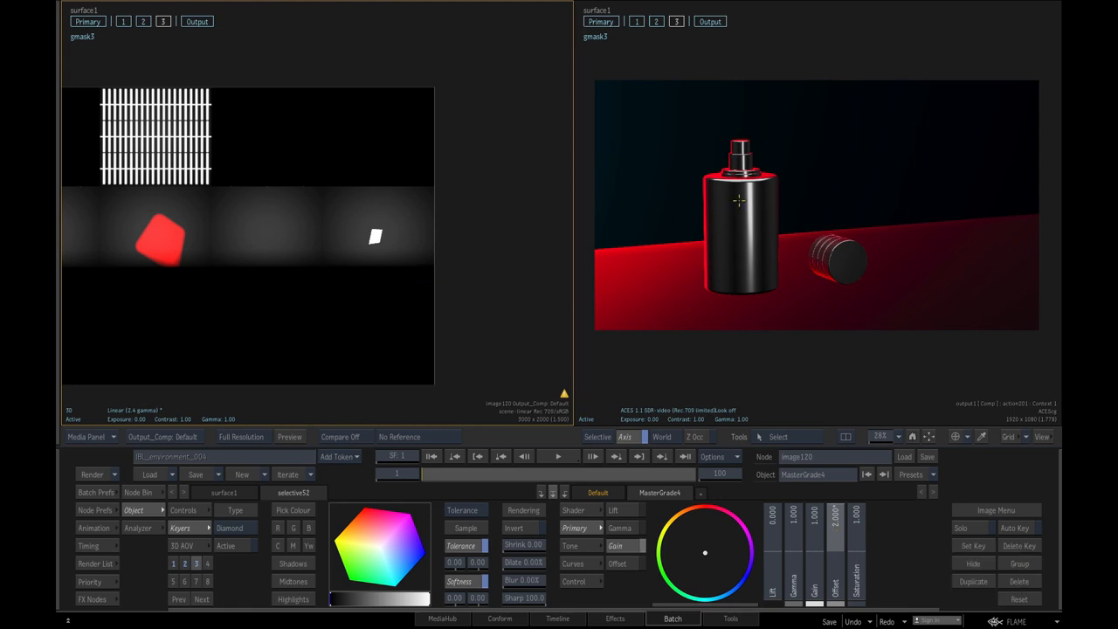
Select the small white light shape on the map to reposition it
left_click(154, 436)
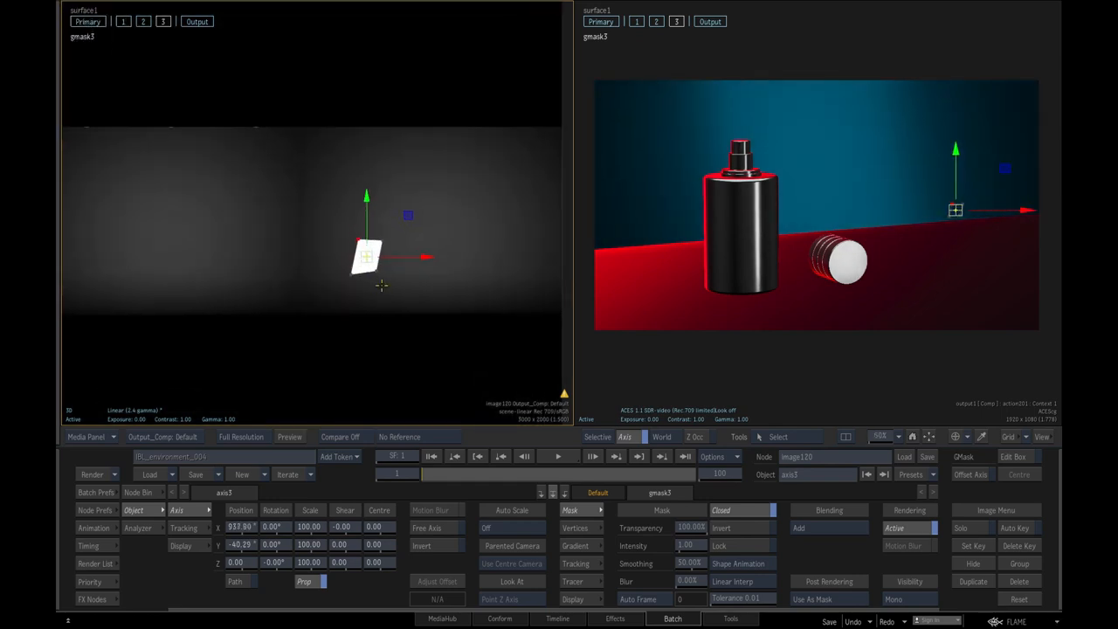
Move the gmask3 axis so the highlight lands on the cap and the backdrop turns blue
left_click(367, 255)
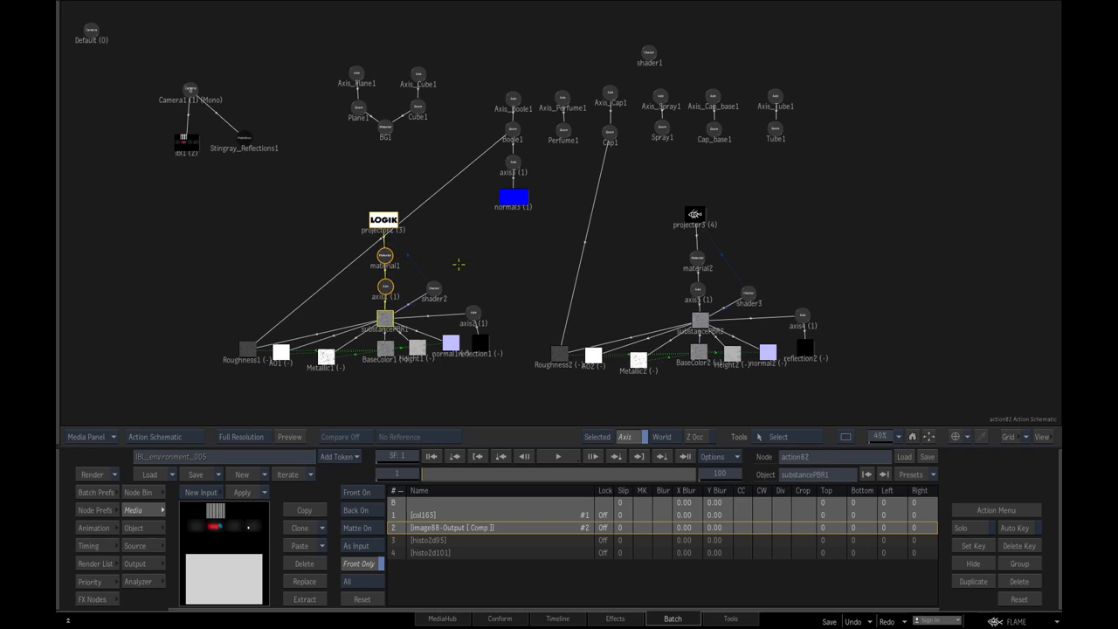
Select projector1 and the Stingray_Reflections node to check the map connections
left_click(696, 213)
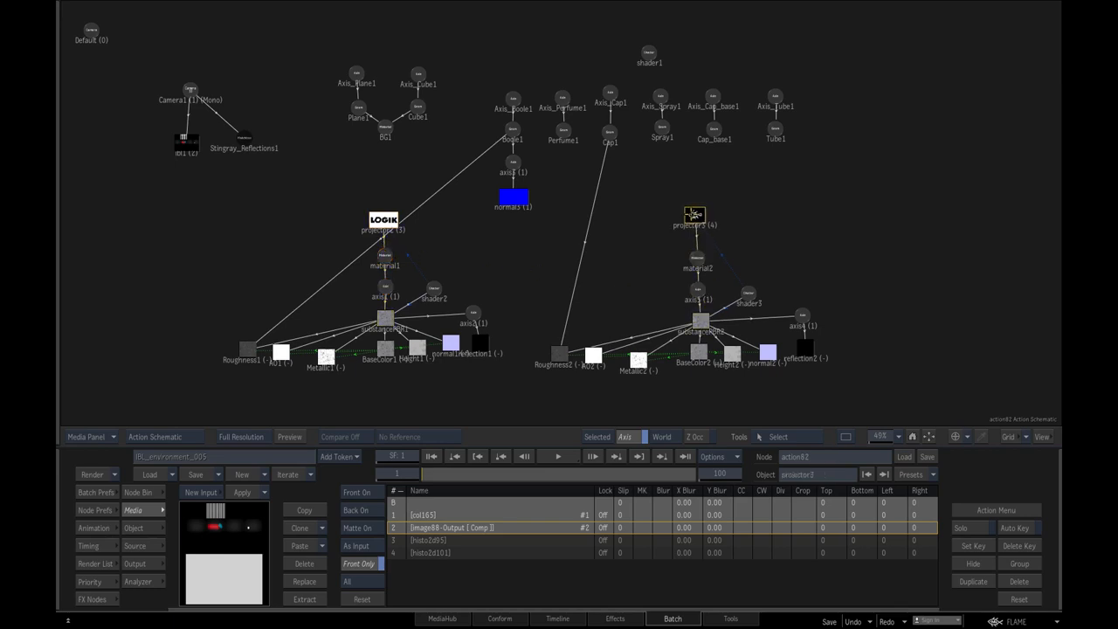
left_click(244, 133)
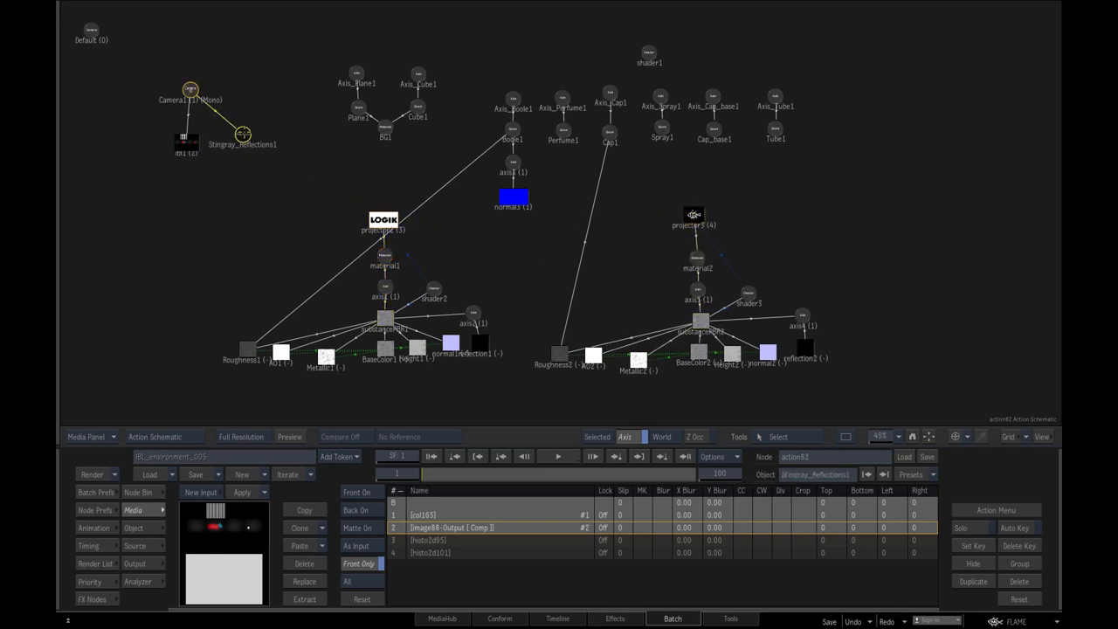